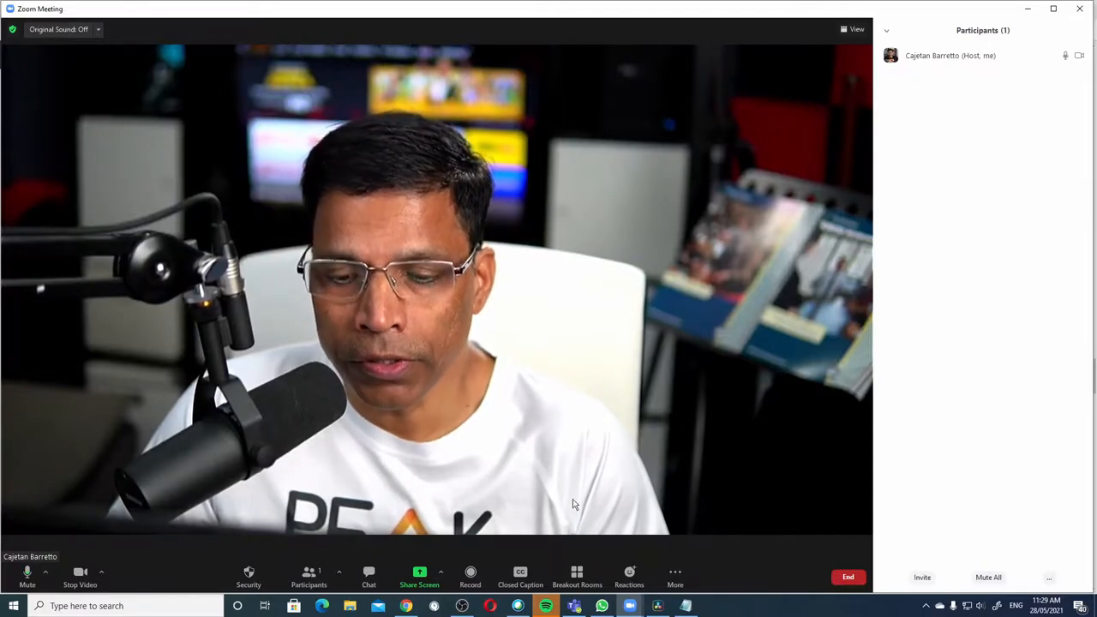
Leave the meeting and load the My Account profile page on zoom.us.
click(520, 577)
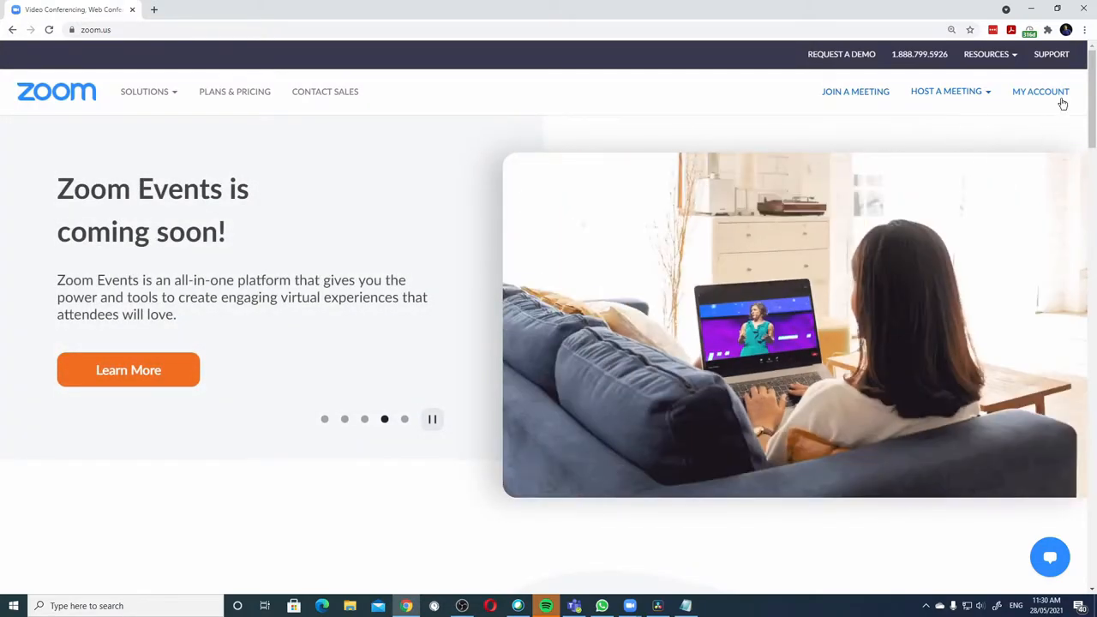
click(1041, 92)
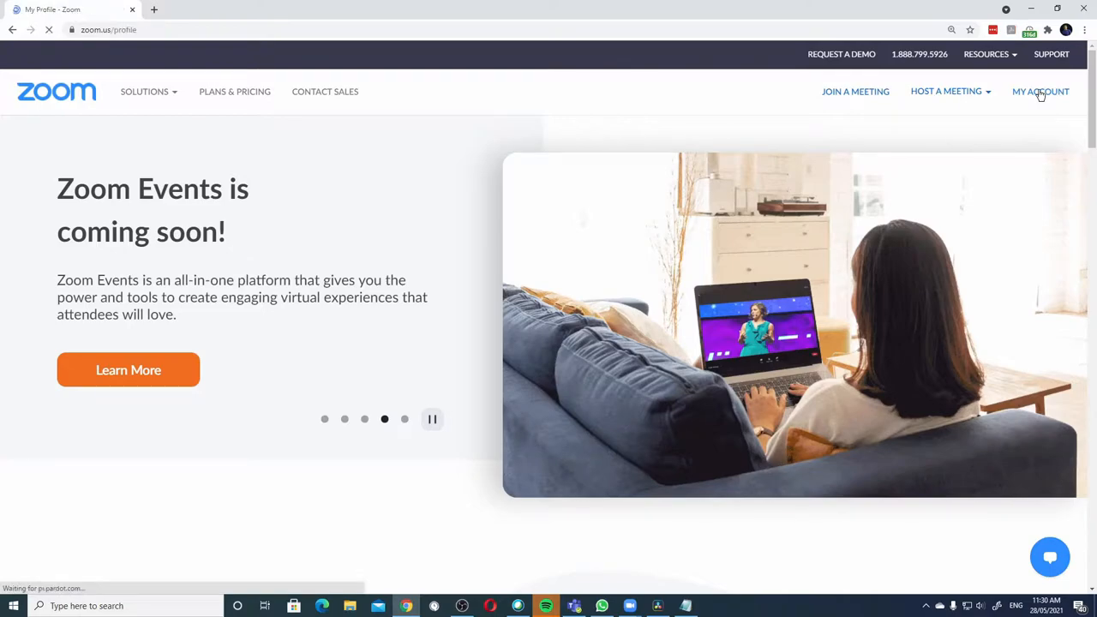
click(1041, 92)
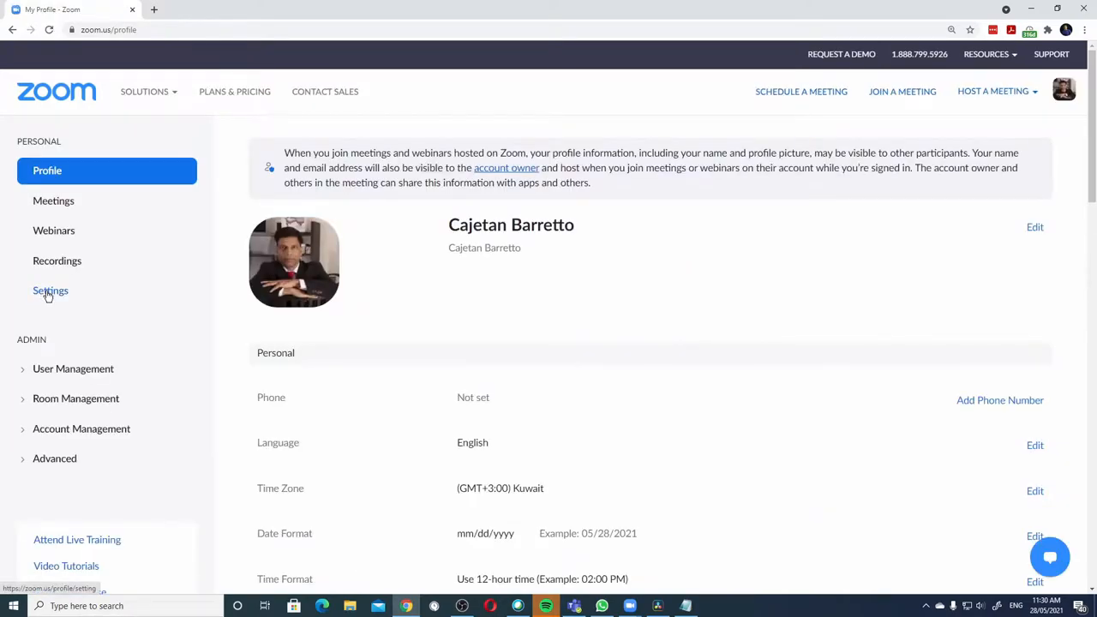
Tick 'Enable live transcription service' under In Meeting (Advanced) account settings.
click(50, 290)
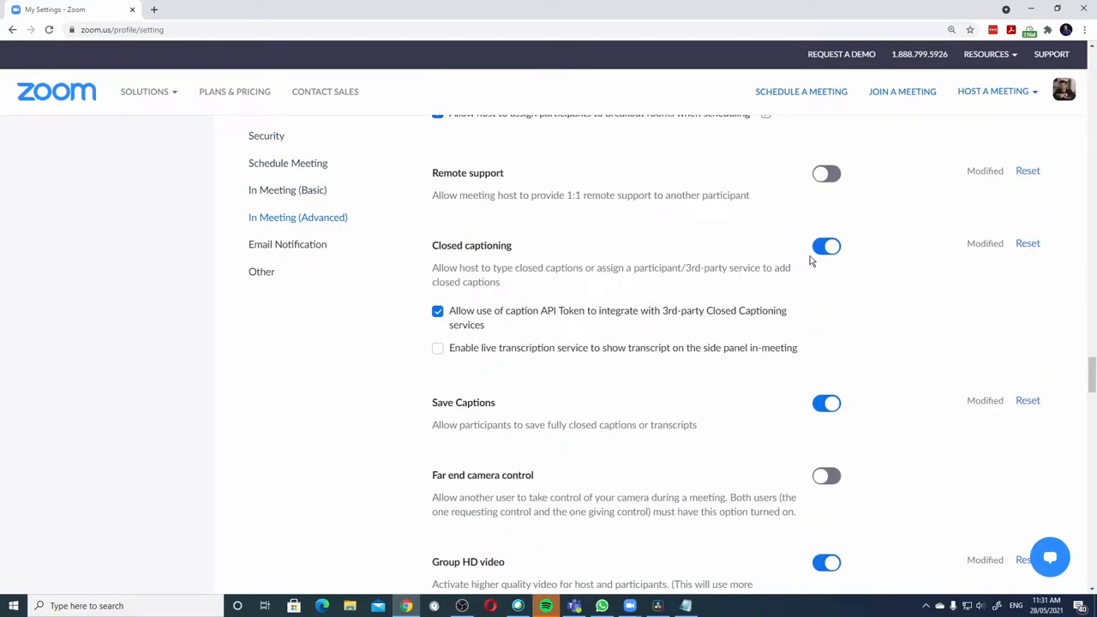
mouse_move(453, 364)
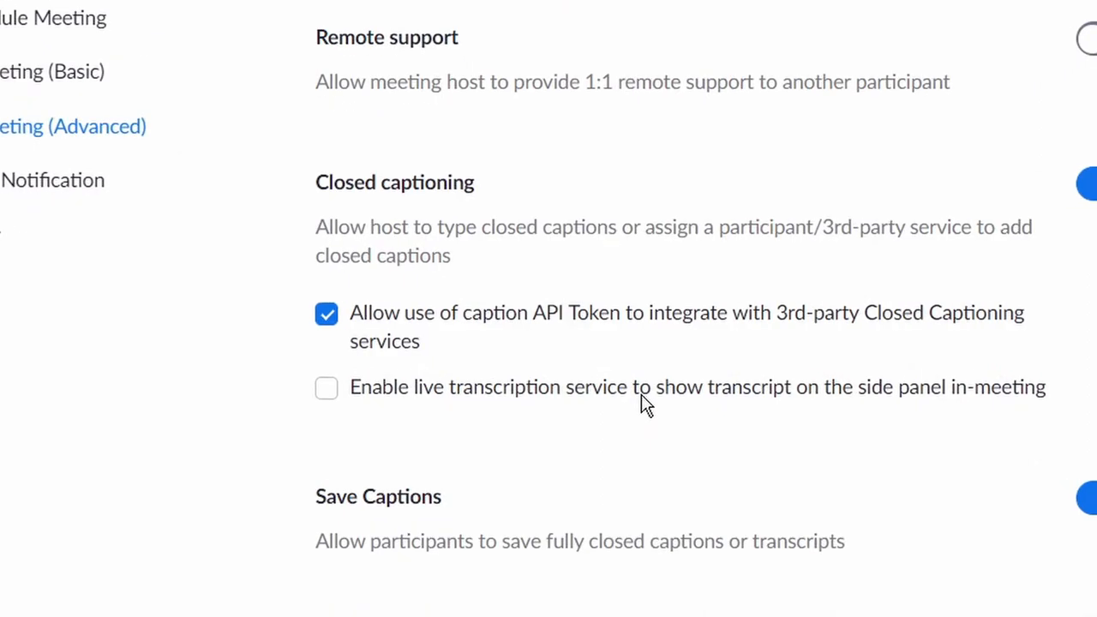
click(327, 388)
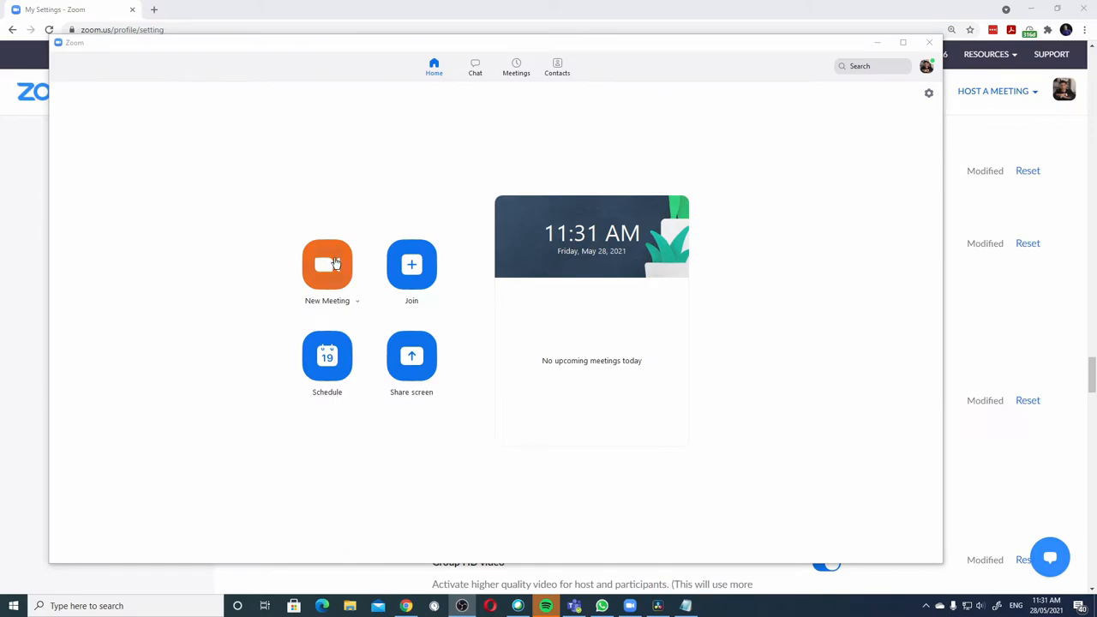
Start a New Meeting from the desktop app's Home tab.
click(326, 264)
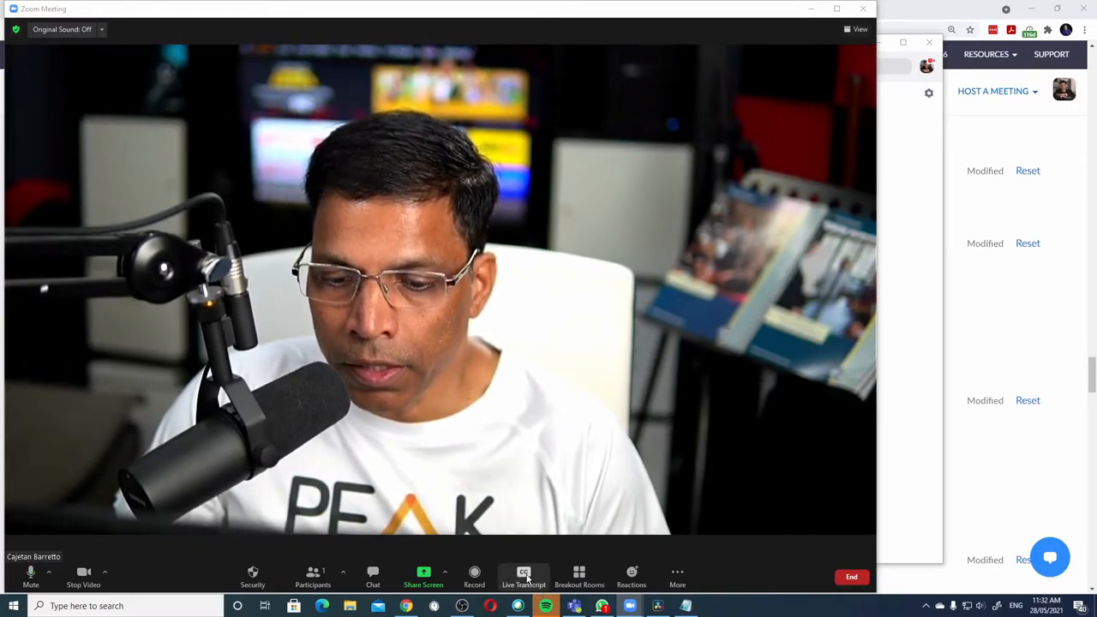
Enable Auto-Transcription from Live Transcript, then disable Auto-Transcription again.
click(524, 577)
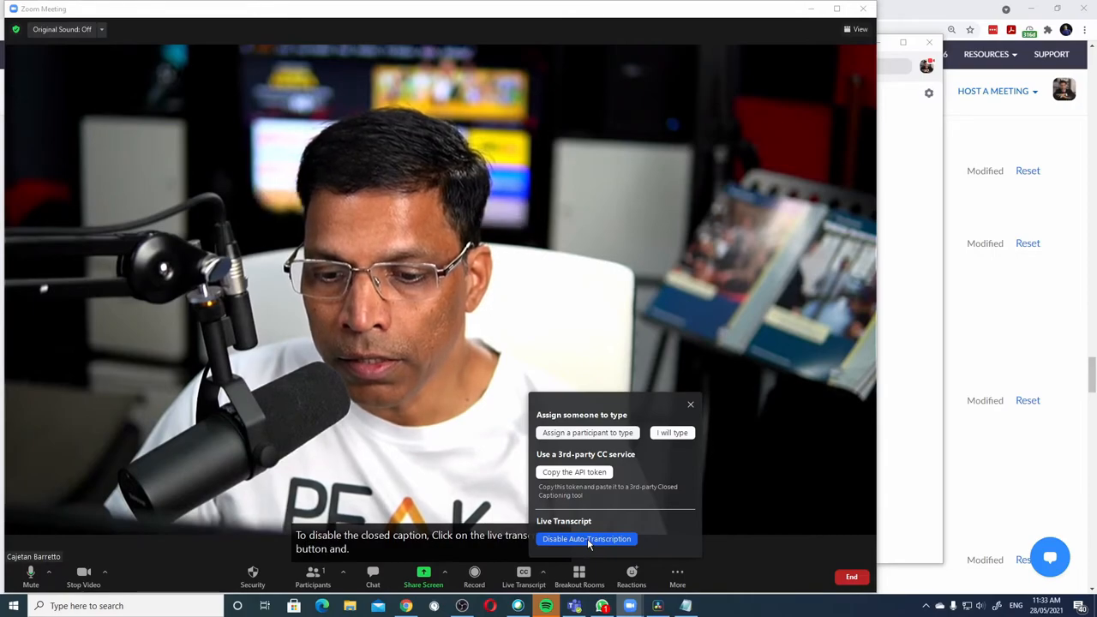
click(587, 539)
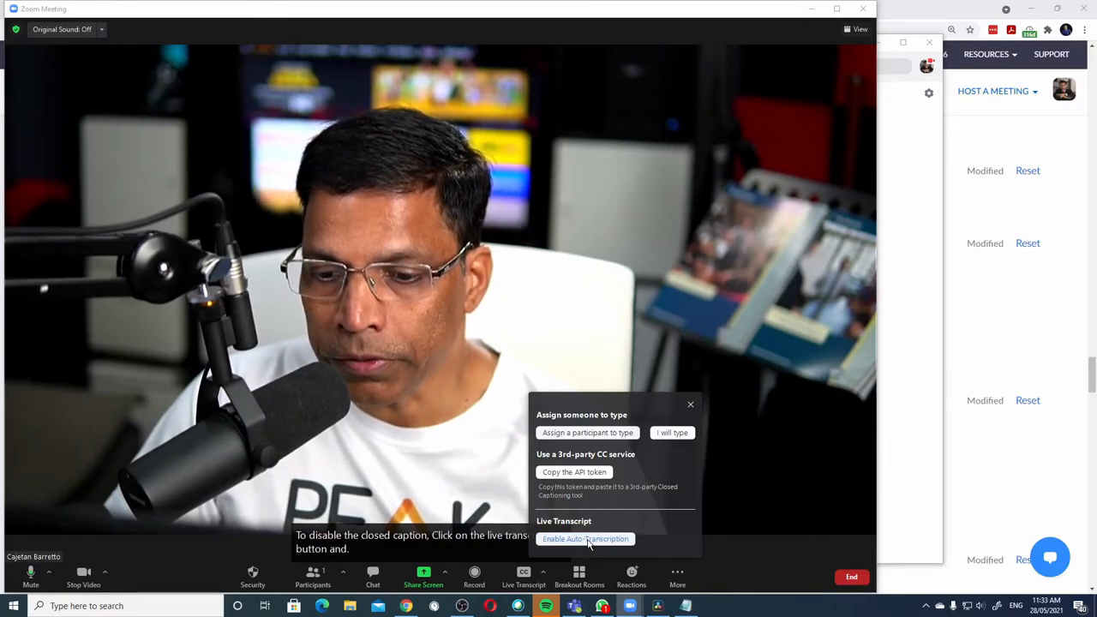